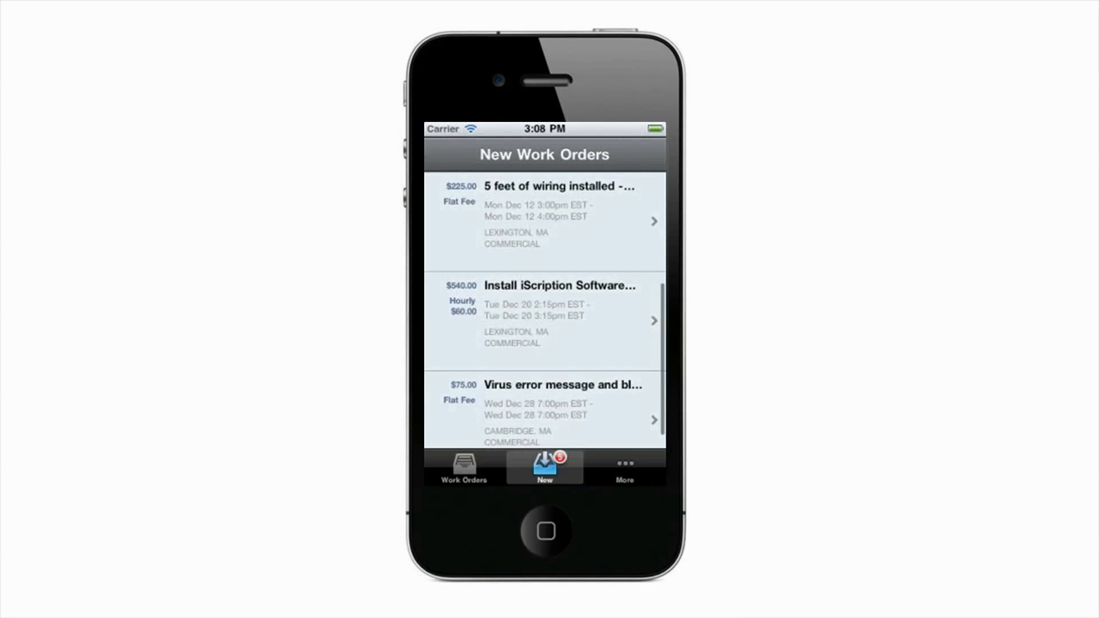
Read the full work description of the Install iScription Software on One Computer order and return to its details.
{"action": "scroll", "scroll_direction": "down", "scroll_amount": 3}
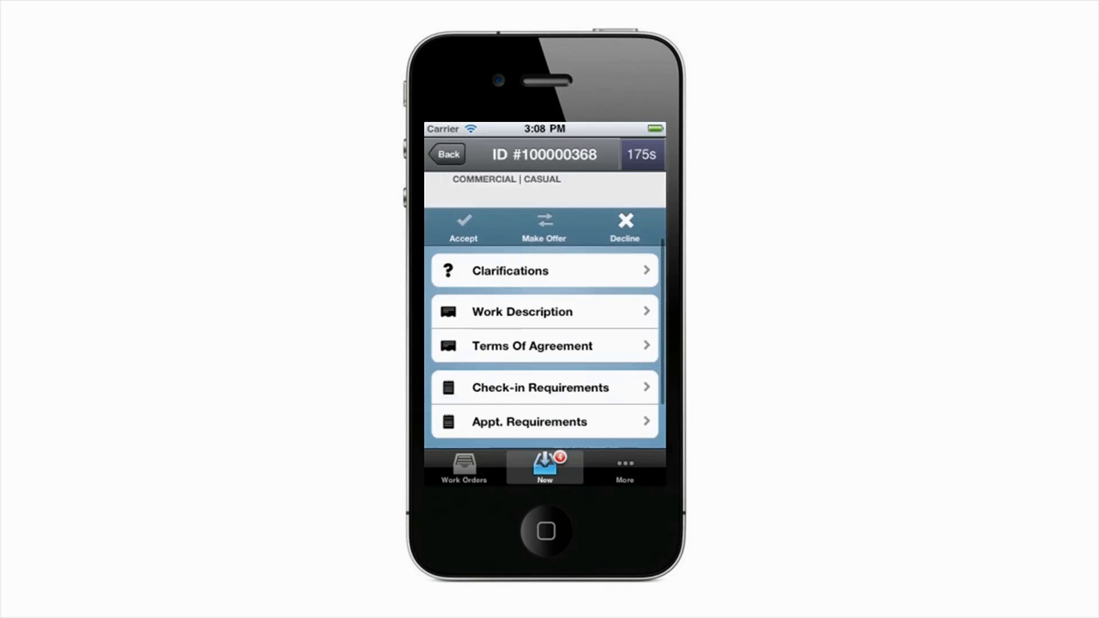
{"action": "left_click", "coordinate": [543, 312]}
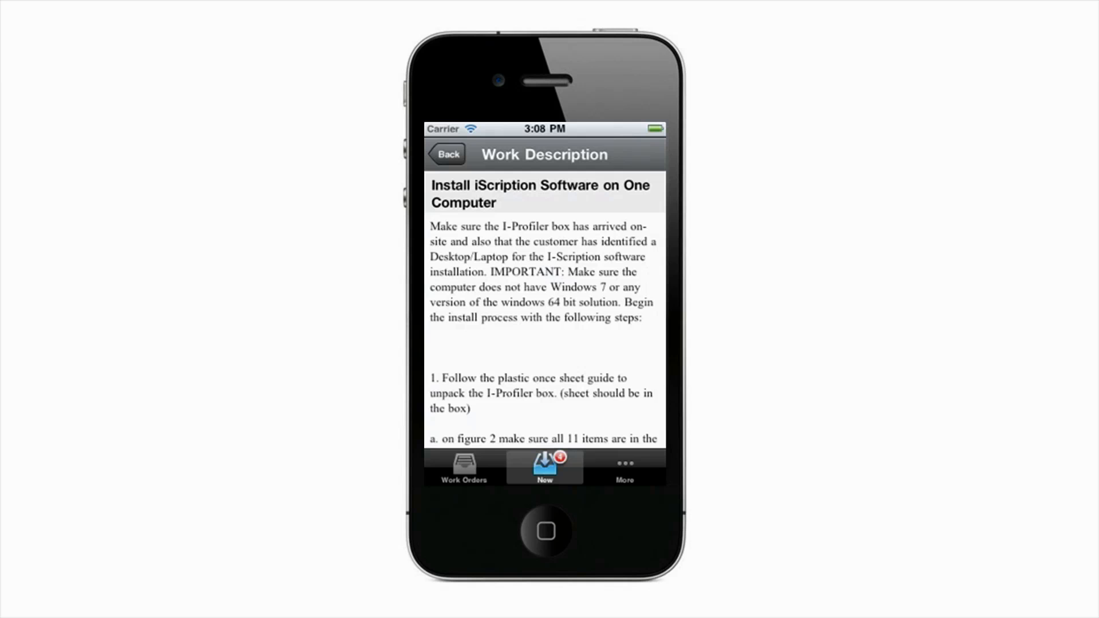
{"action": "scroll", "scroll_direction": "down", "scroll_amount": 3}
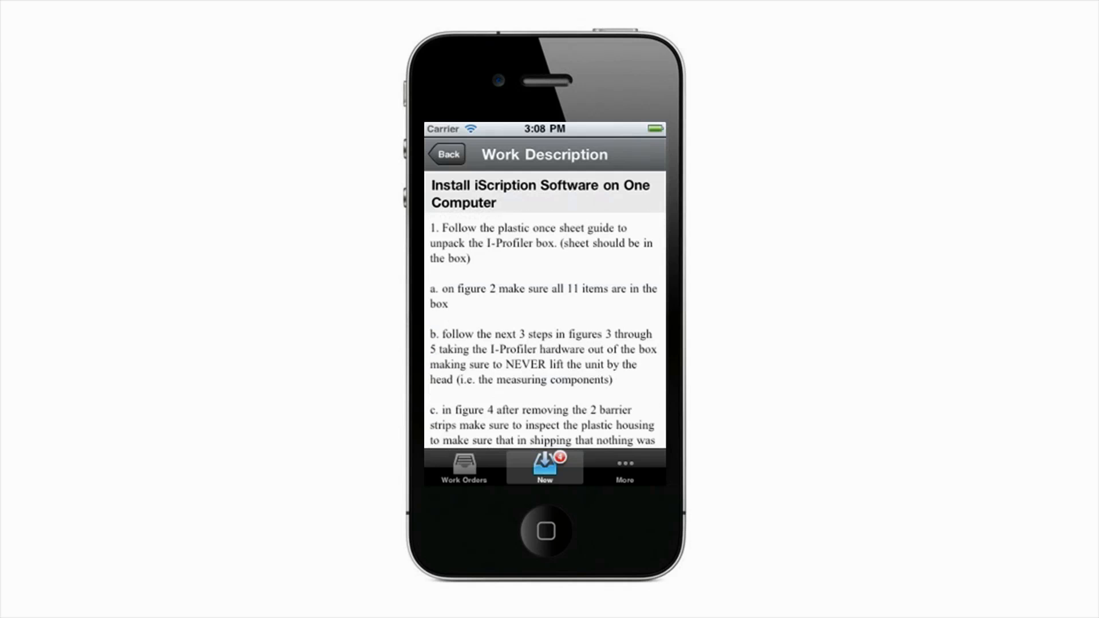
{"action": "scroll", "scroll_direction": "down", "scroll_amount": 3}
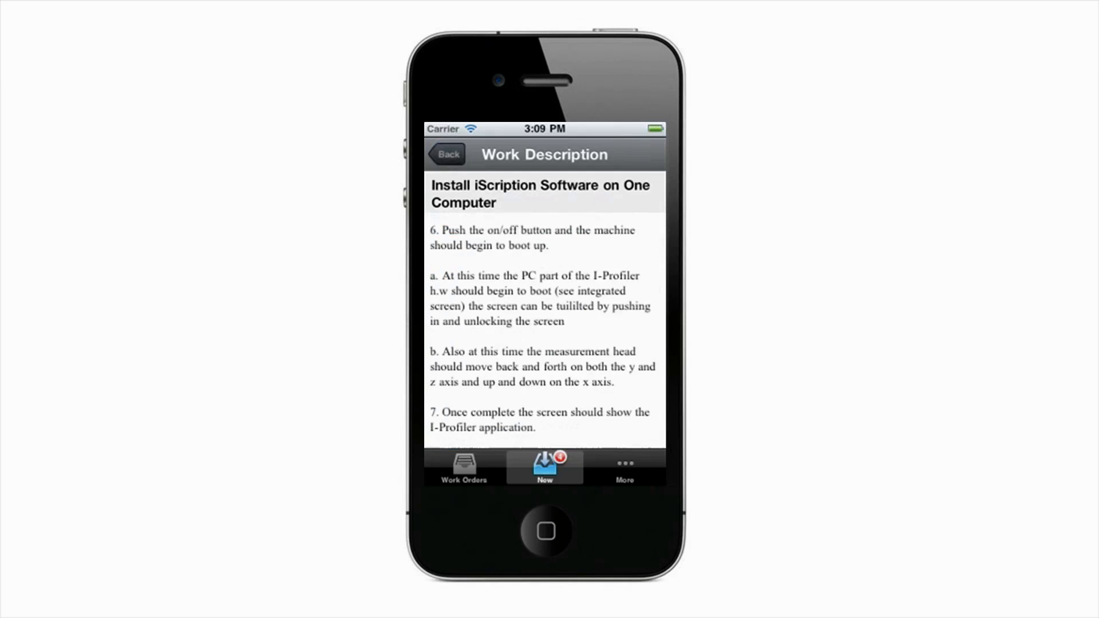
{"action": "left_click", "coordinate": [445, 154]}
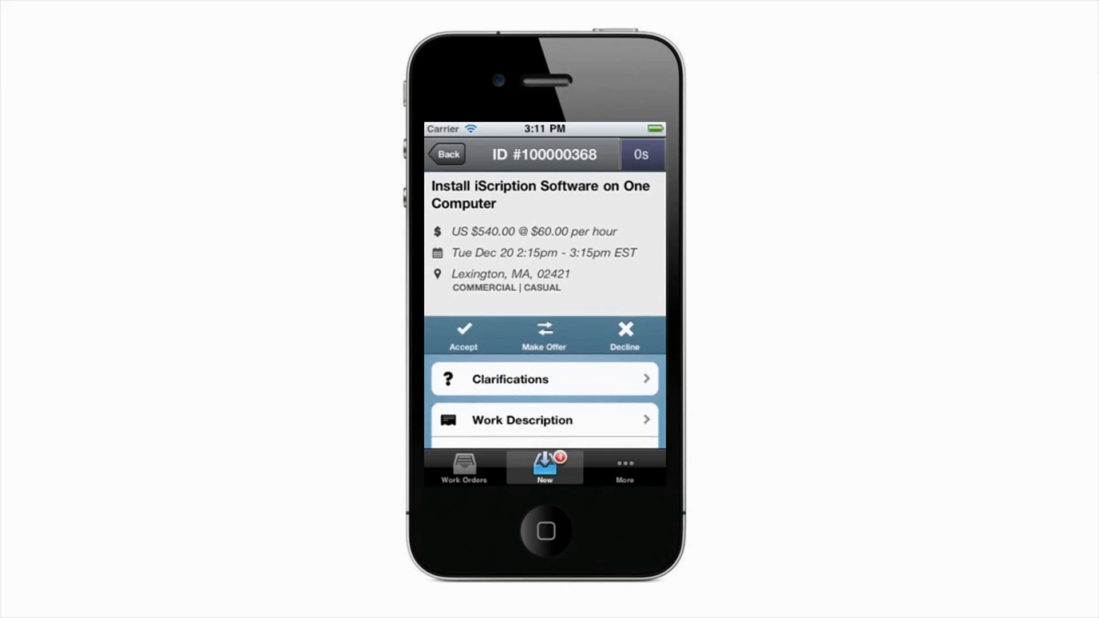
Accept the iScription install order, agree to the buyer's Terms of Agreement, and show accepted work orders.
{"action": "left_click", "coordinate": [464, 335]}
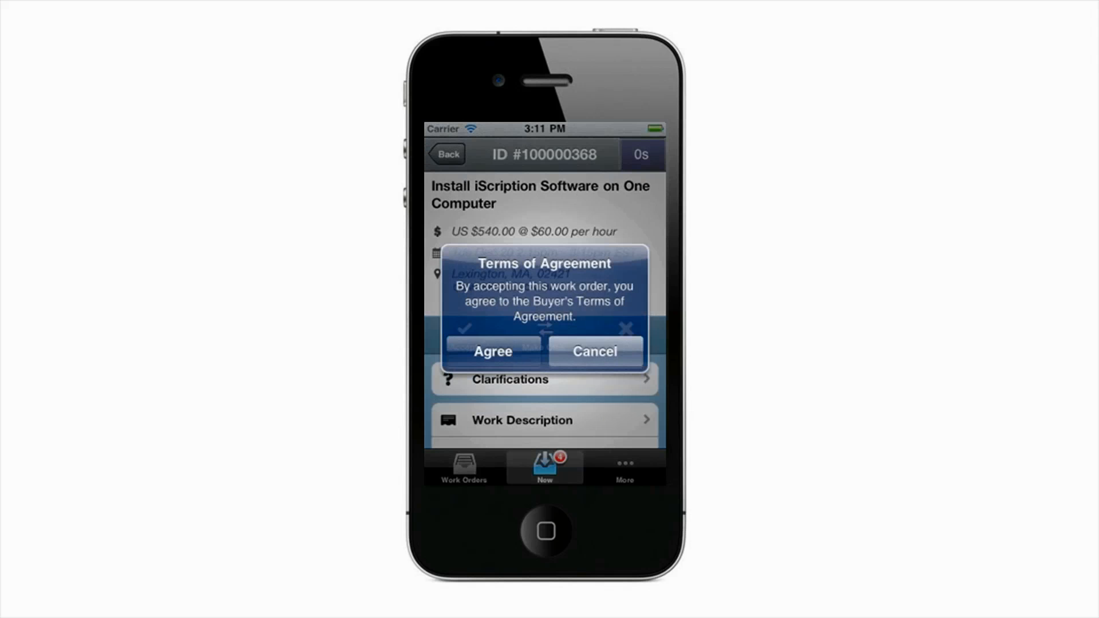
{"action": "left_click", "coordinate": [493, 352]}
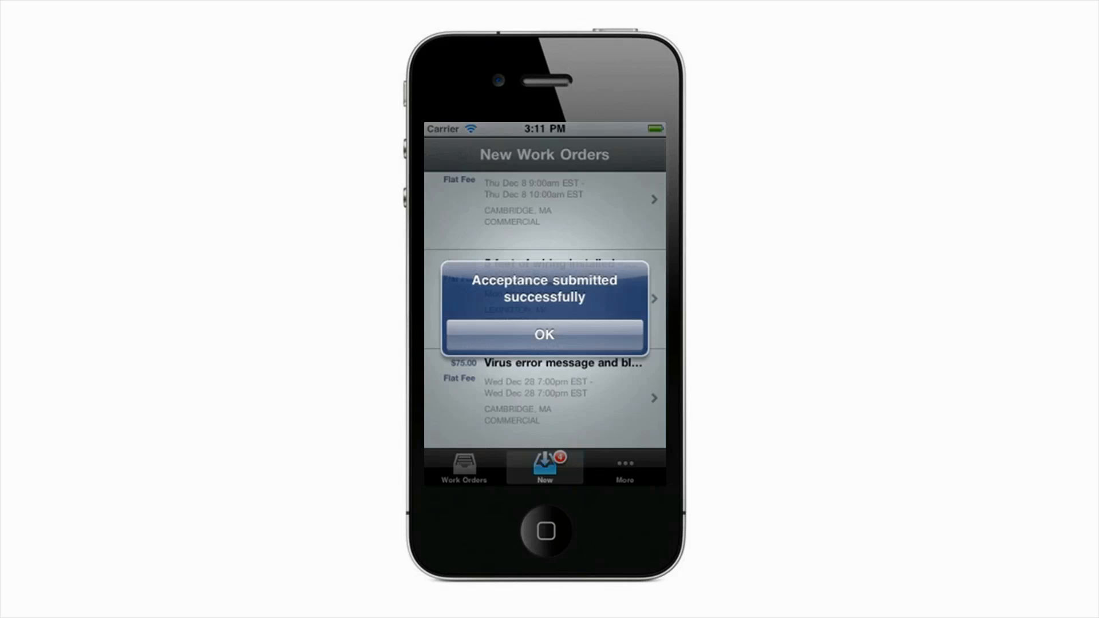
{"action": "left_click", "coordinate": [544, 335]}
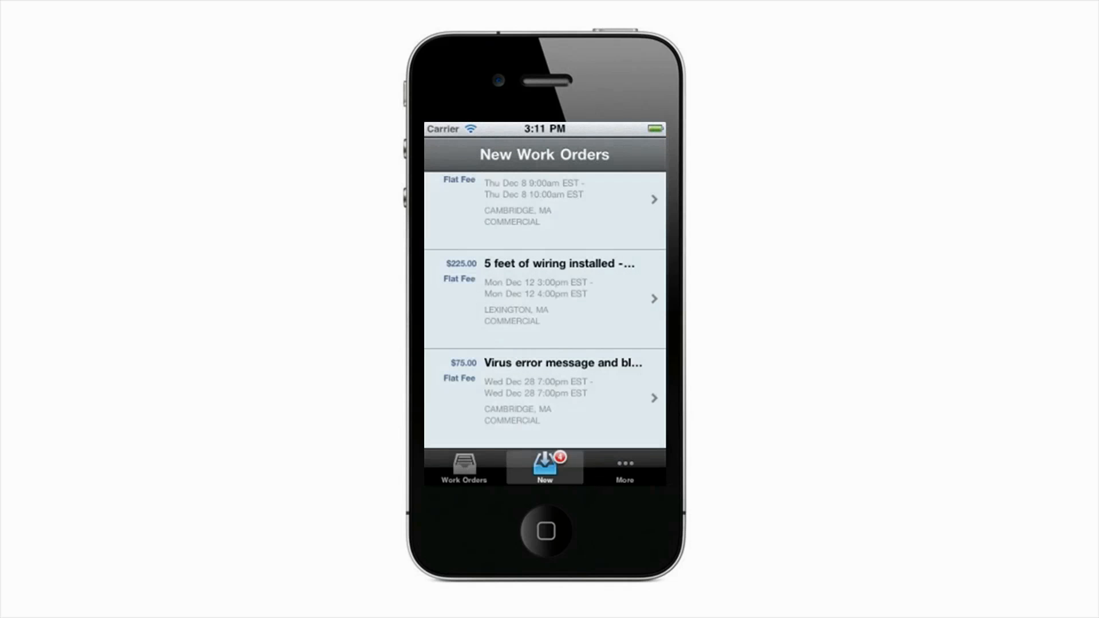
{"action": "left_click", "coordinate": [462, 467]}
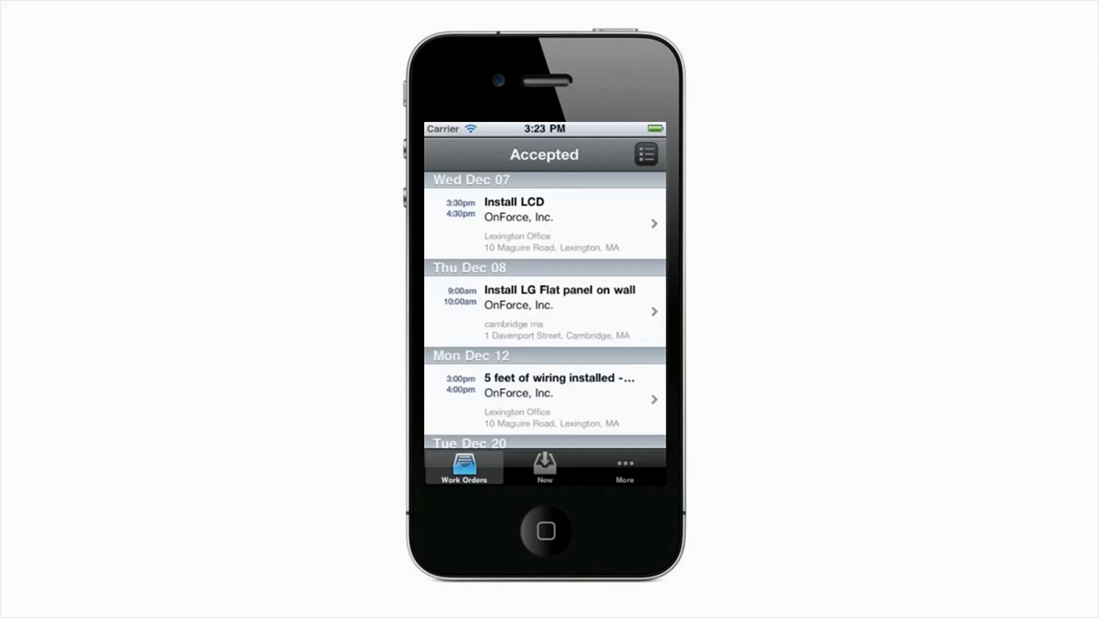
{"action": "left_click", "coordinate": [645, 153]}
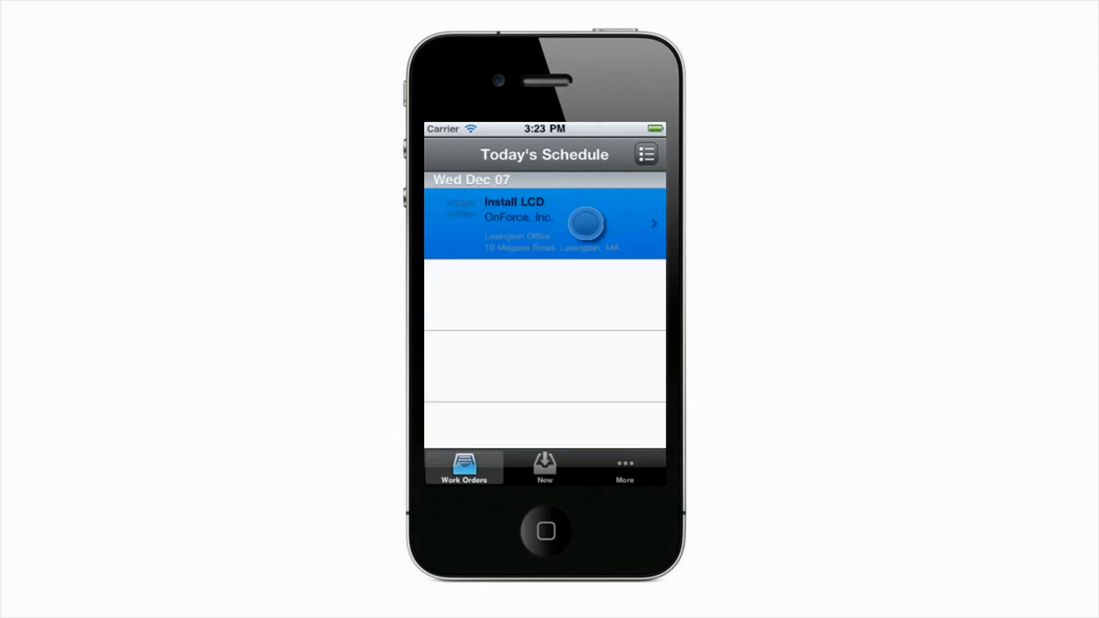
{"action": "left_click", "coordinate": [543, 224]}
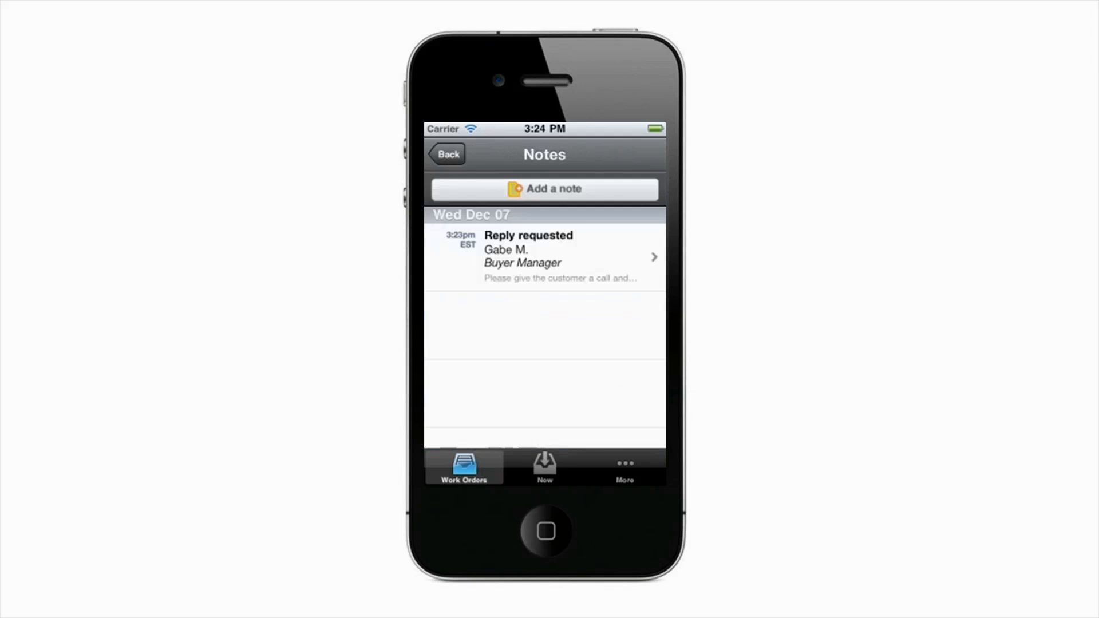
{"action": "left_click", "coordinate": [545, 257]}
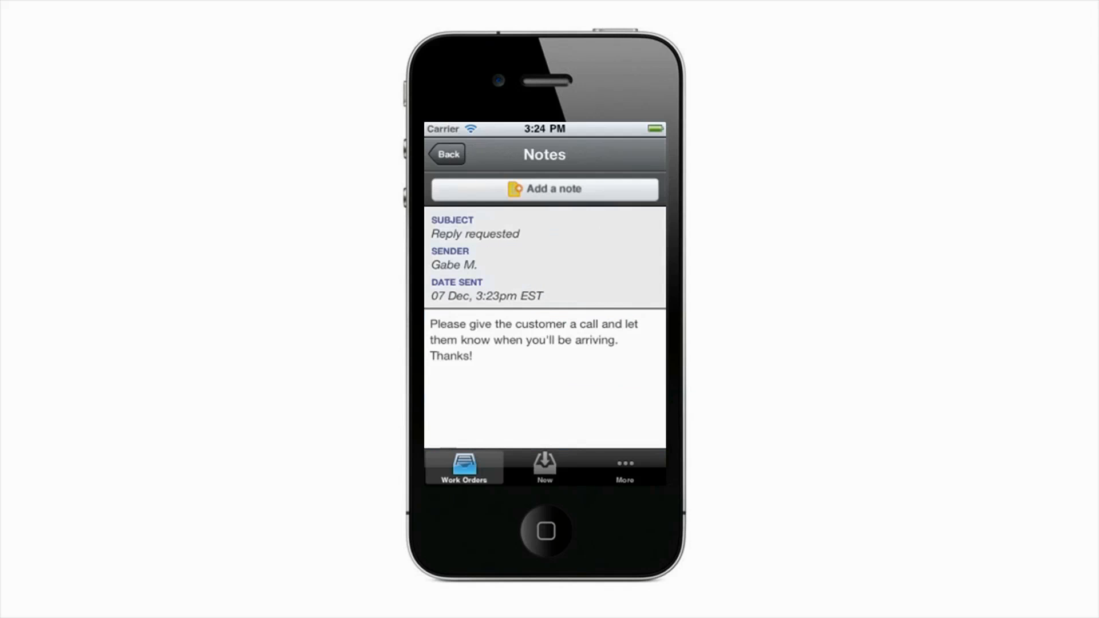
Add a Status note reading 'No problem. will do!' to the Install LCD order and return to Notes.
{"action": "left_click", "coordinate": [544, 189]}
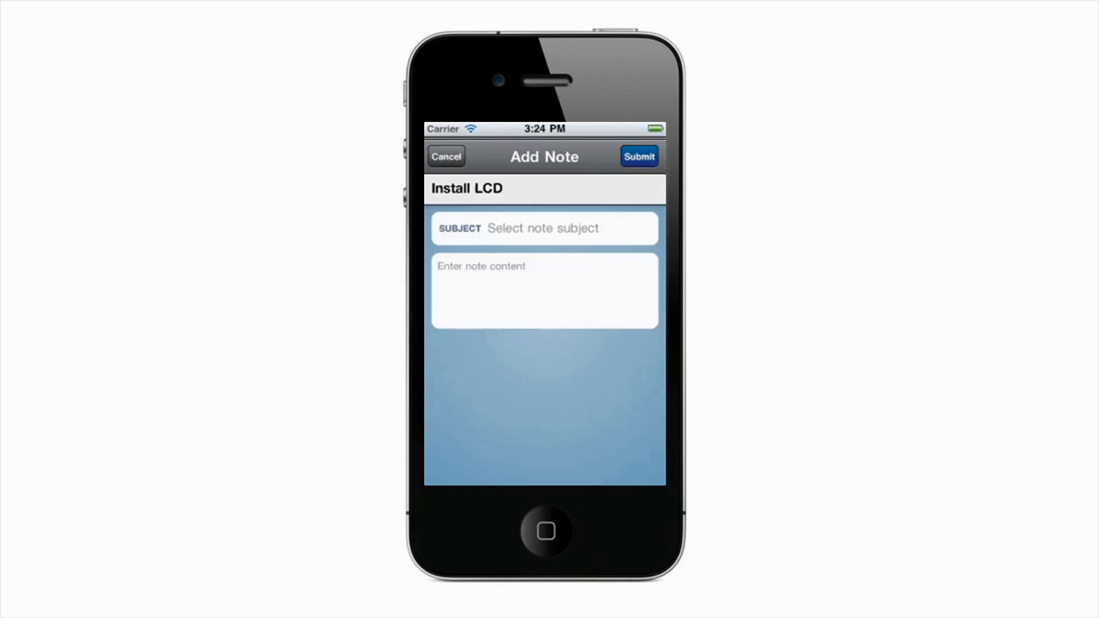
{"action": "left_click", "coordinate": [544, 228]}
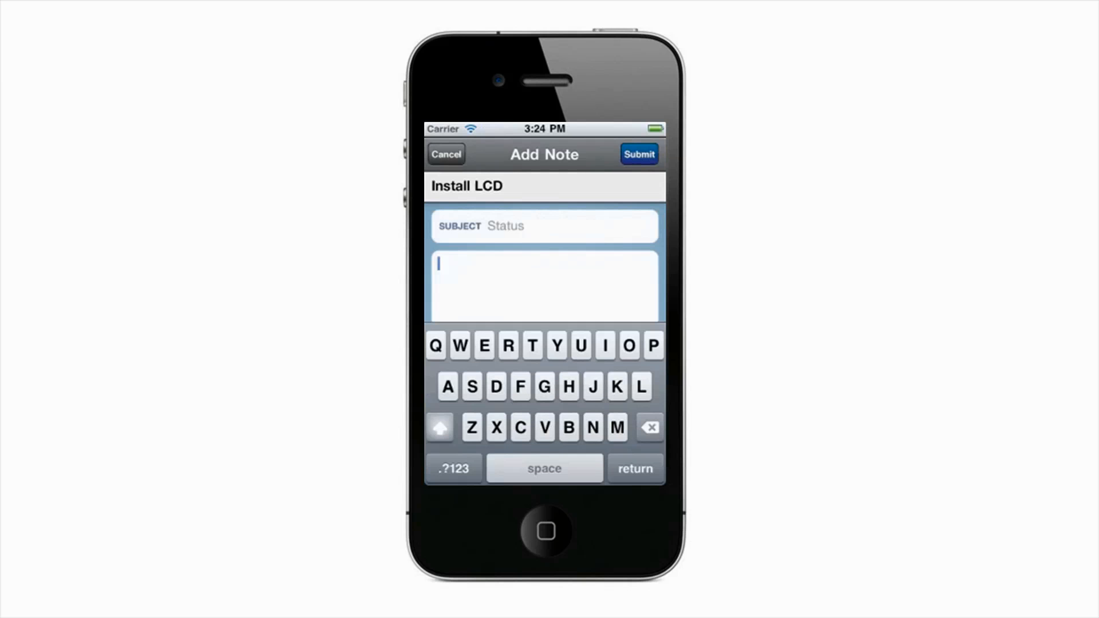
{"action": "type", "text": "No problem."}
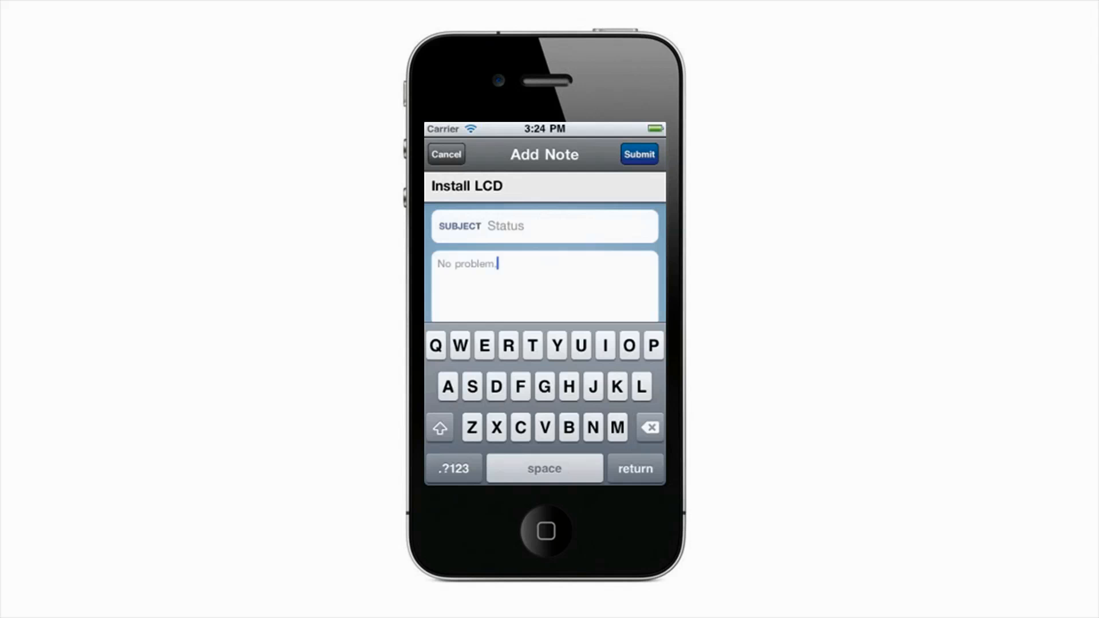
{"action": "type", "text": "will do!"}
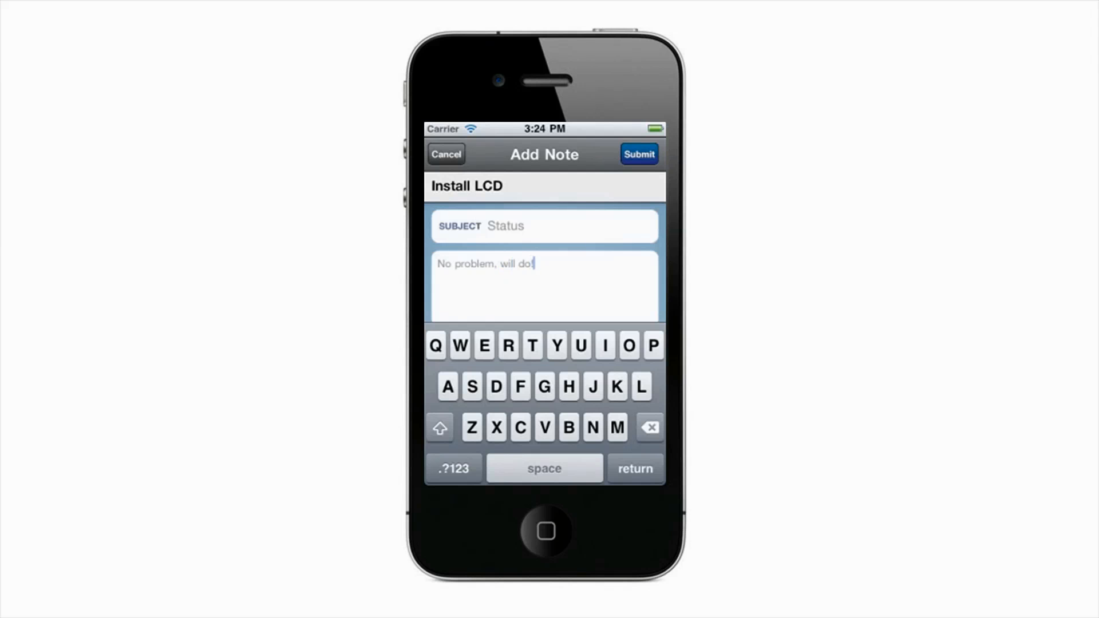
{"action": "left_click", "coordinate": [638, 153]}
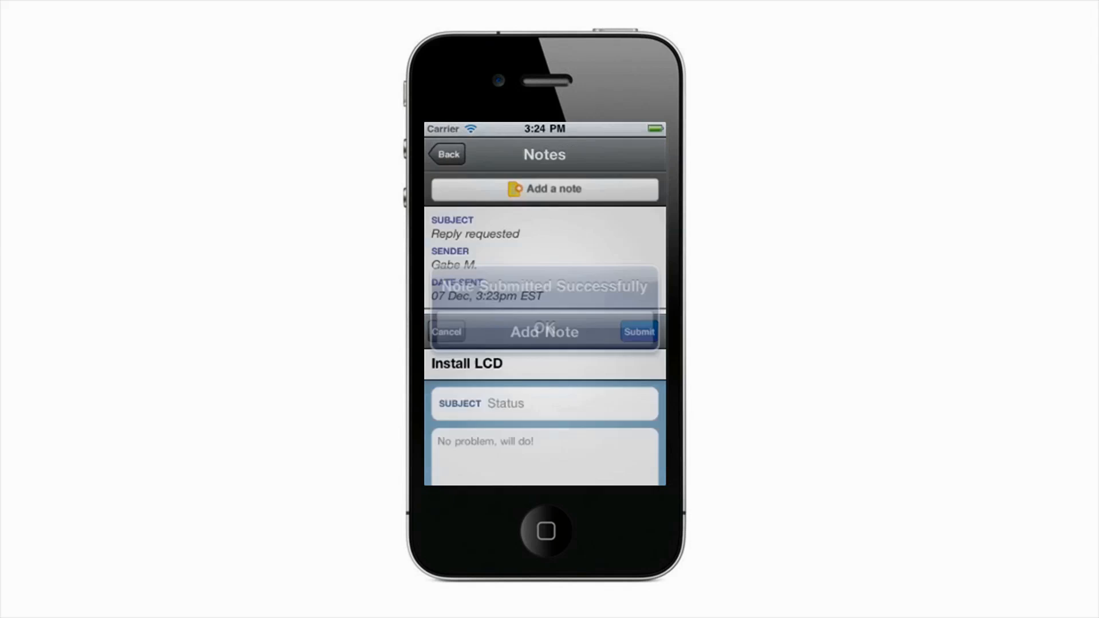
{"action": "left_click", "coordinate": [543, 324]}
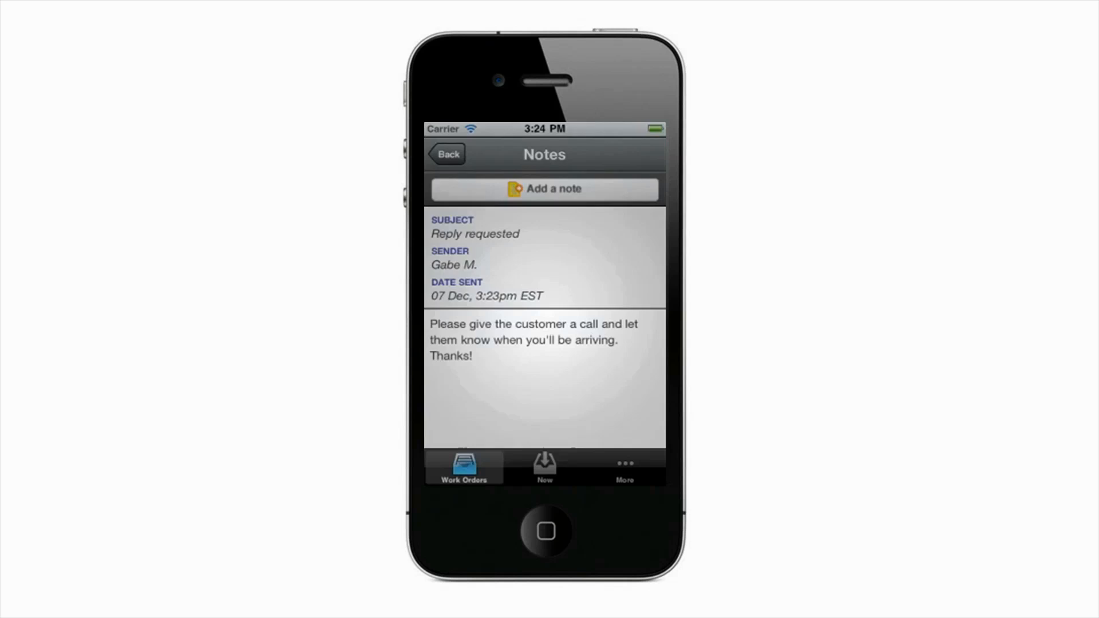
{"action": "left_click", "coordinate": [447, 155]}
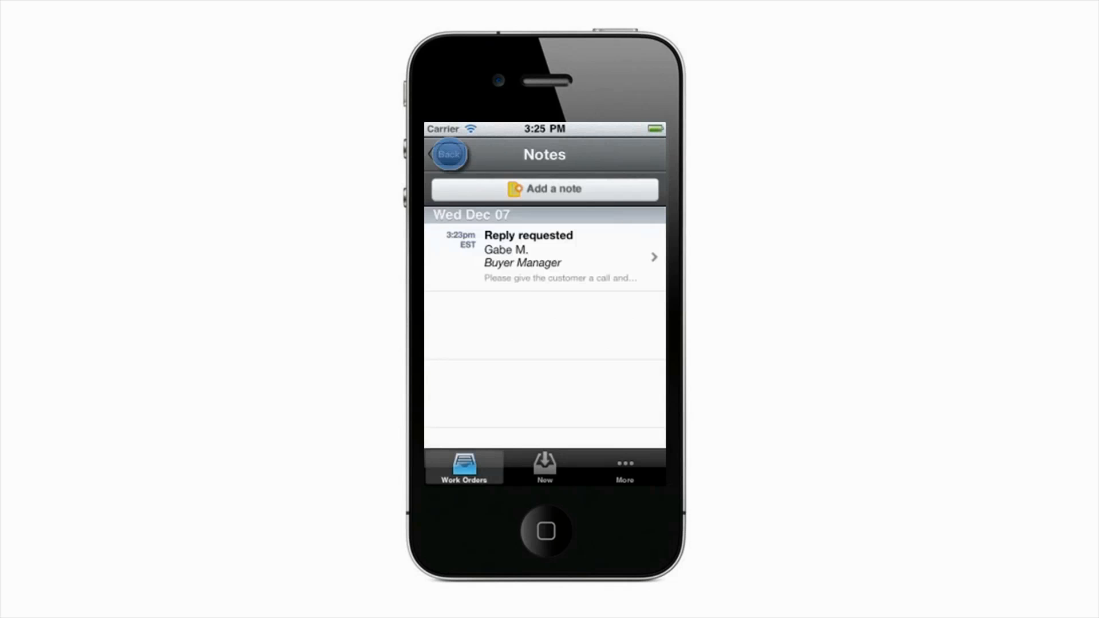
Set the Install LCD appointment to Wed Dec 7, 3:45pm–4:00pm EST and confirm the success message.
{"action": "left_click", "coordinate": [446, 155]}
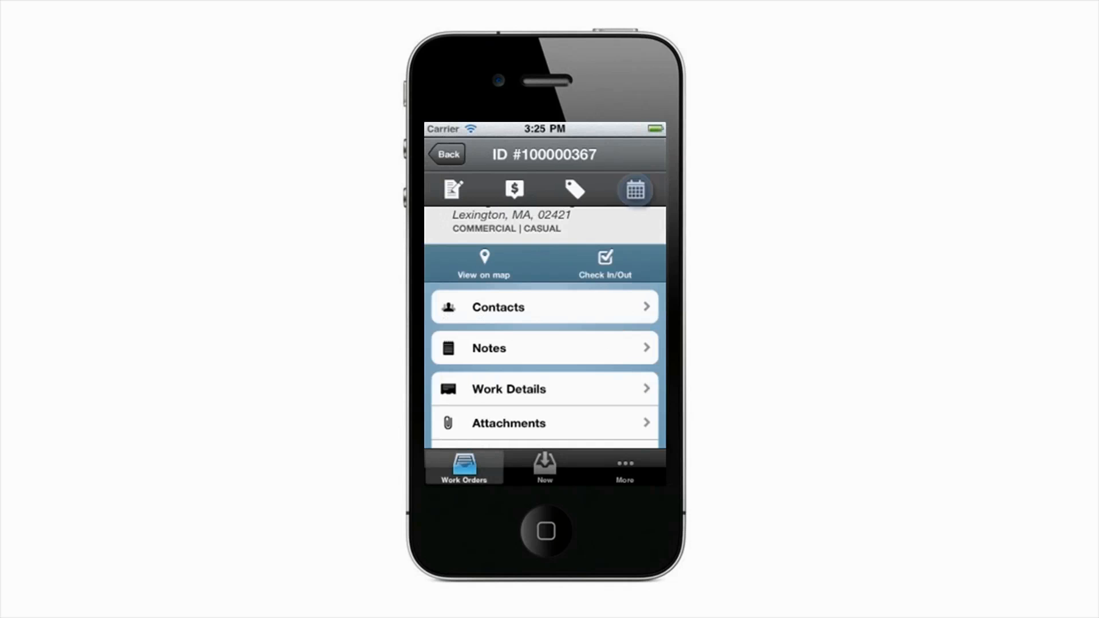
{"action": "left_click", "coordinate": [634, 190]}
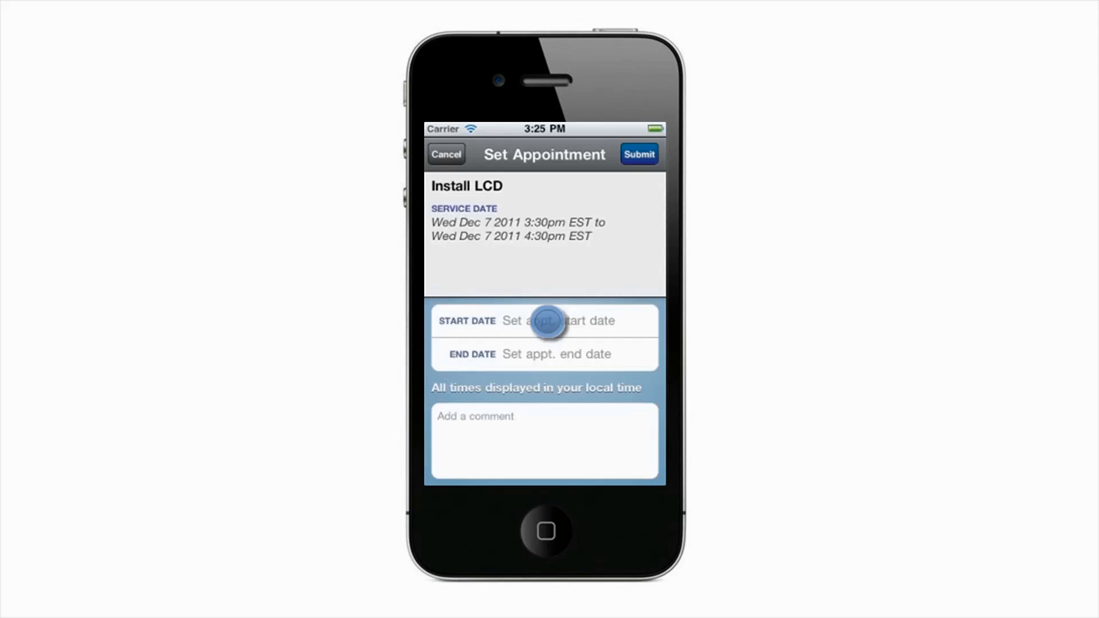
{"action": "left_click", "coordinate": [545, 320]}
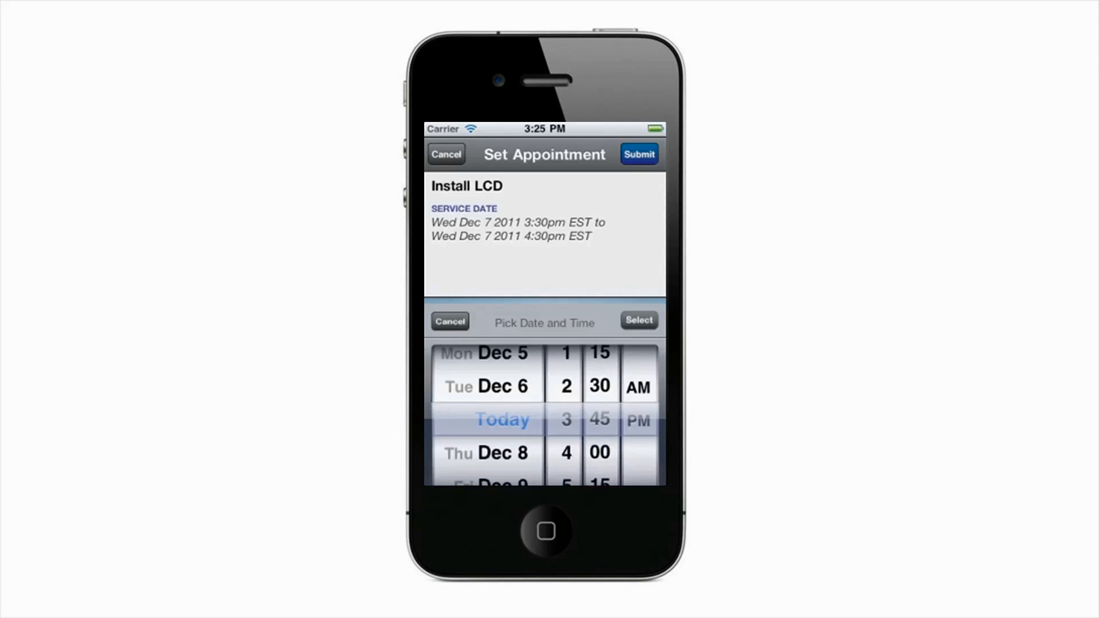
{"action": "left_click", "coordinate": [638, 319]}
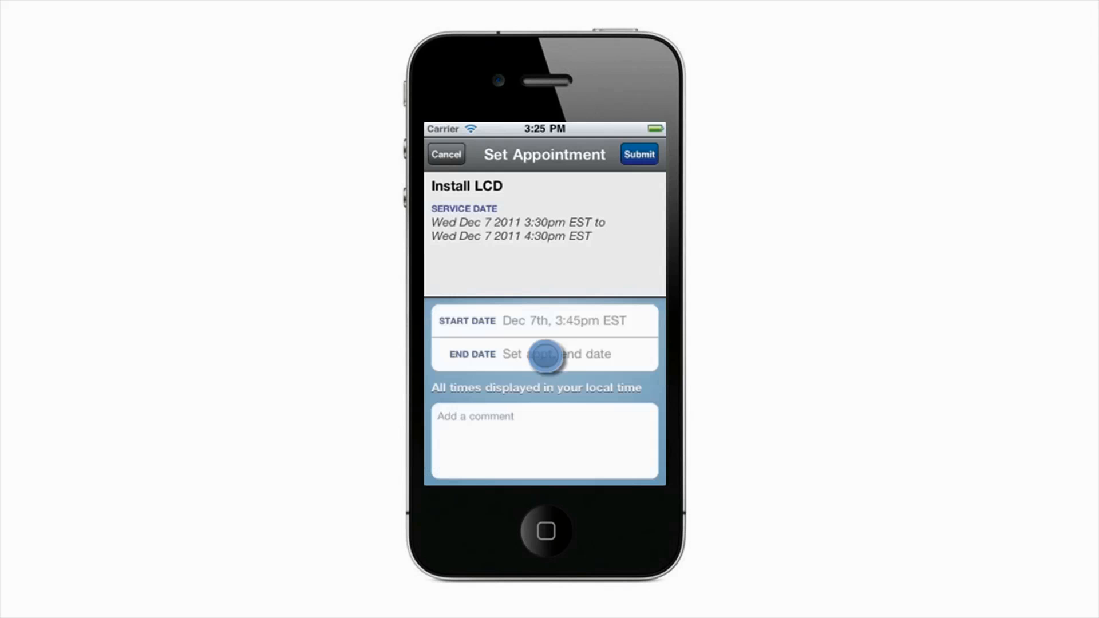
{"action": "left_click", "coordinate": [554, 354]}
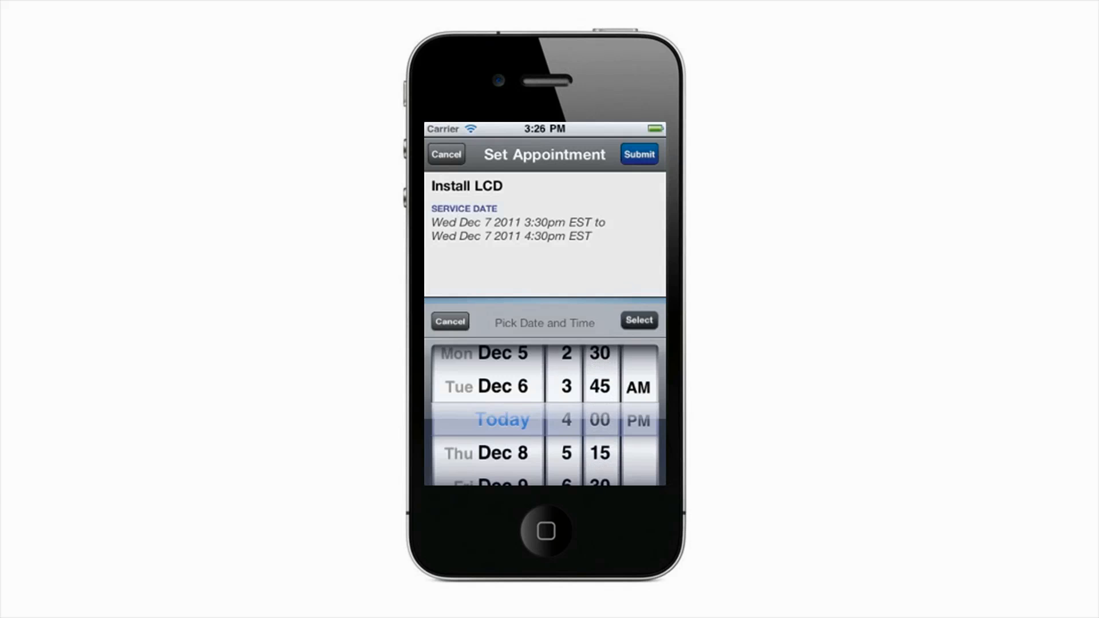
{"action": "left_click", "coordinate": [639, 154]}
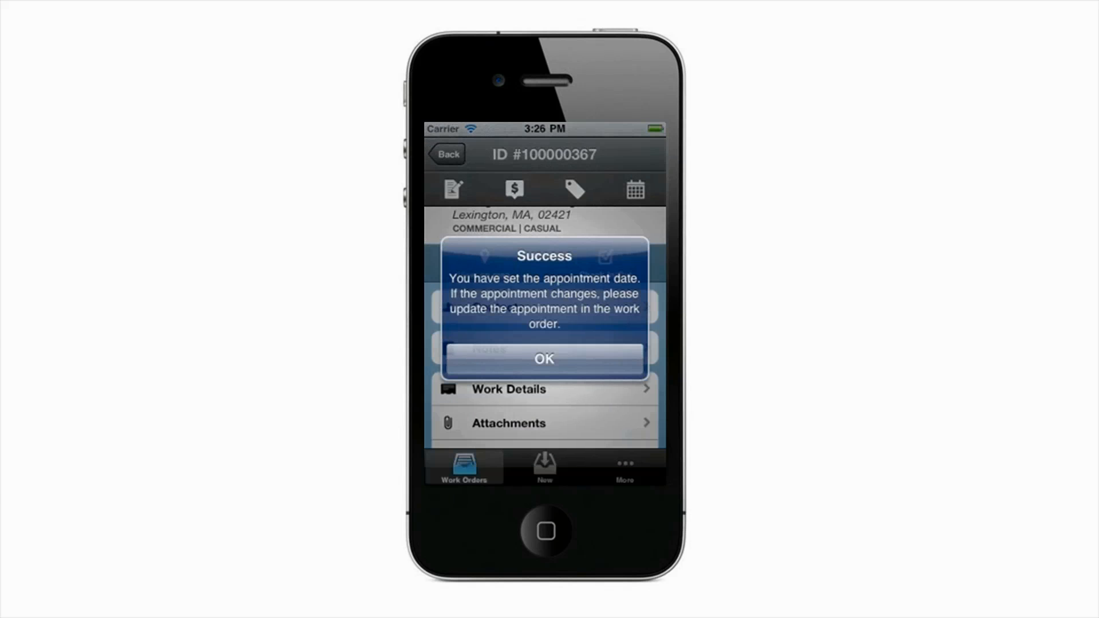
{"action": "left_click", "coordinate": [544, 358]}
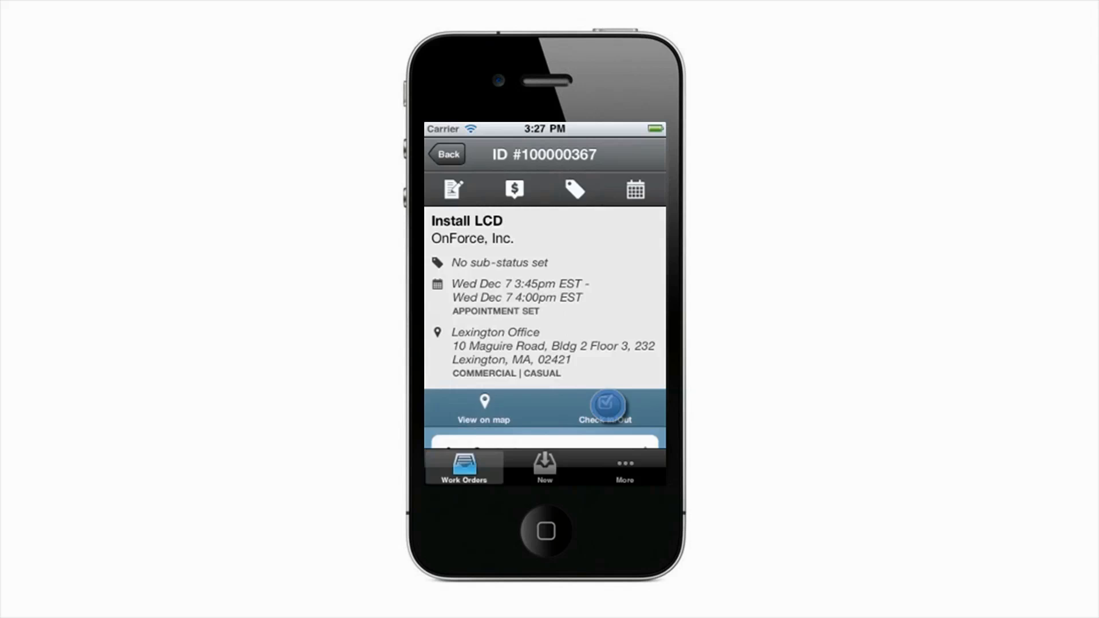
Check in to the Install LCD order with 'Check in and call buyer' and respond to the call prompt.
{"action": "left_click", "coordinate": [604, 407]}
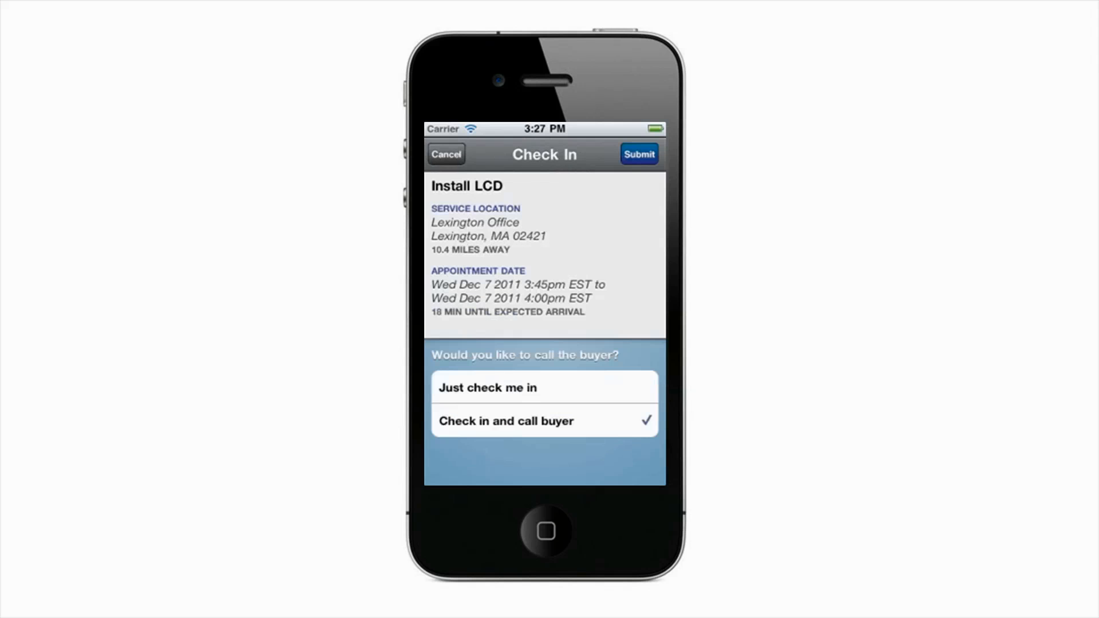
{"action": "left_click", "coordinate": [638, 154]}
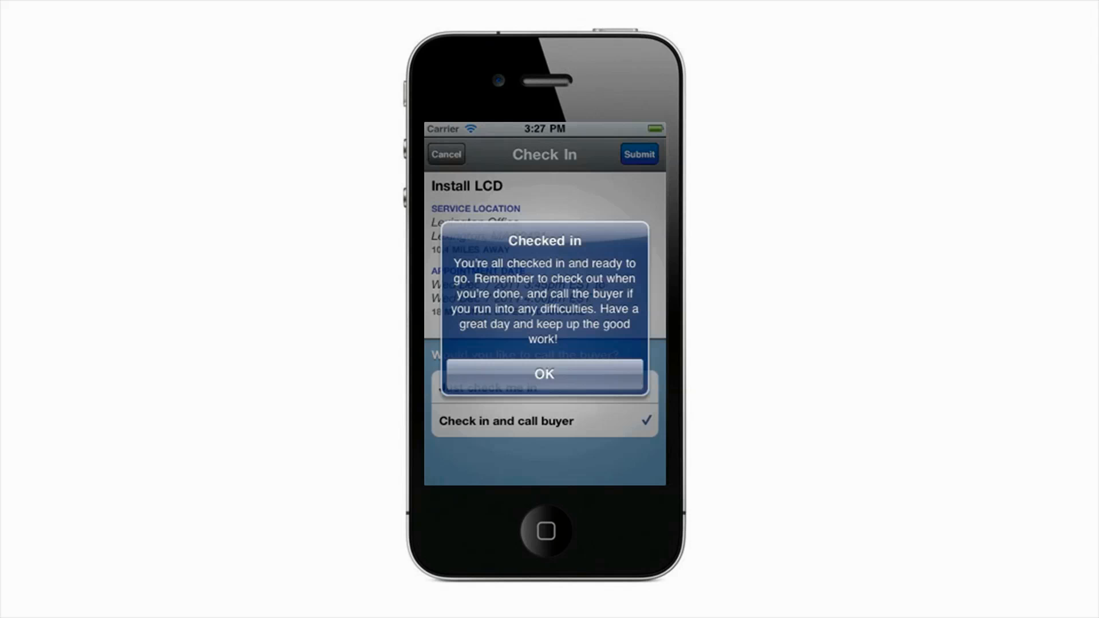
{"action": "left_click", "coordinate": [543, 373]}
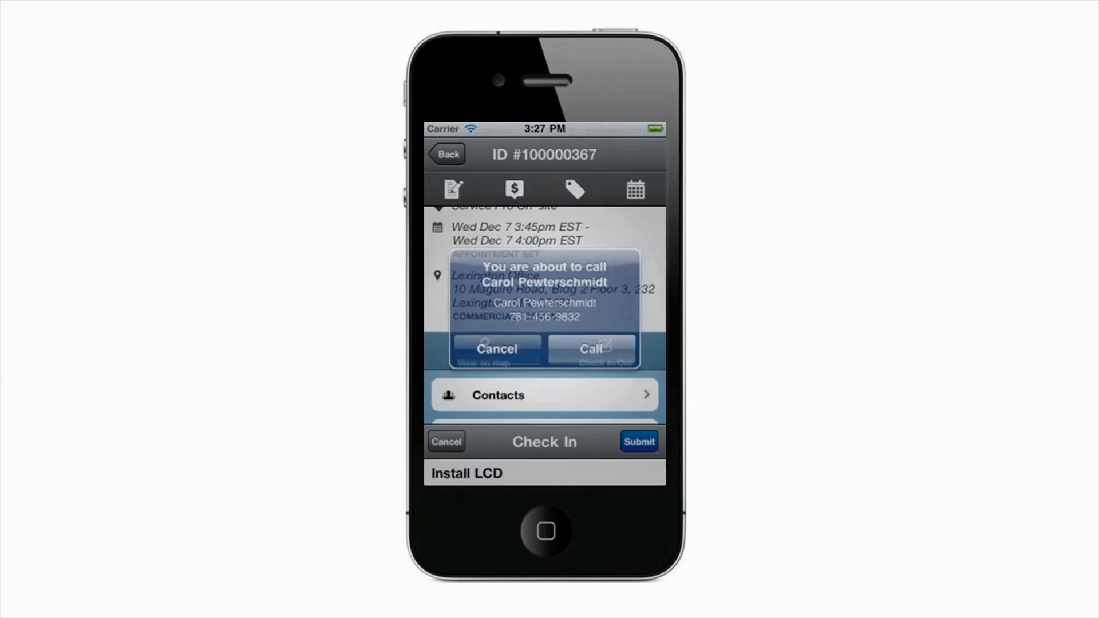
{"action": "left_click", "coordinate": [591, 349]}
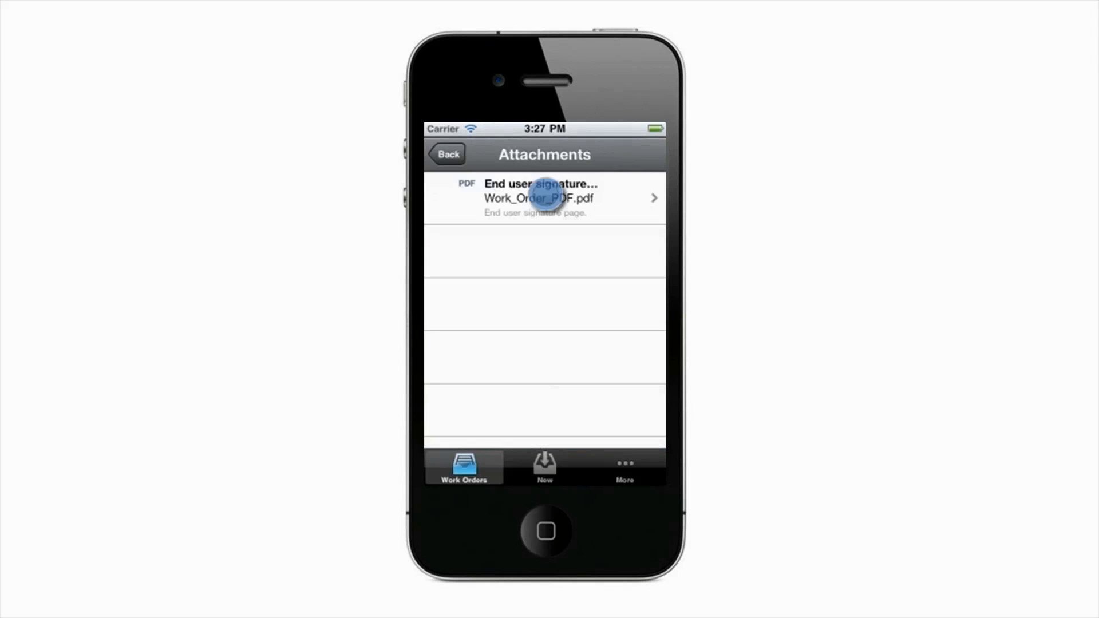
View the Work_Order_PDF.pdf attachment to display the OnForce work order document.
{"action": "left_click", "coordinate": [542, 198]}
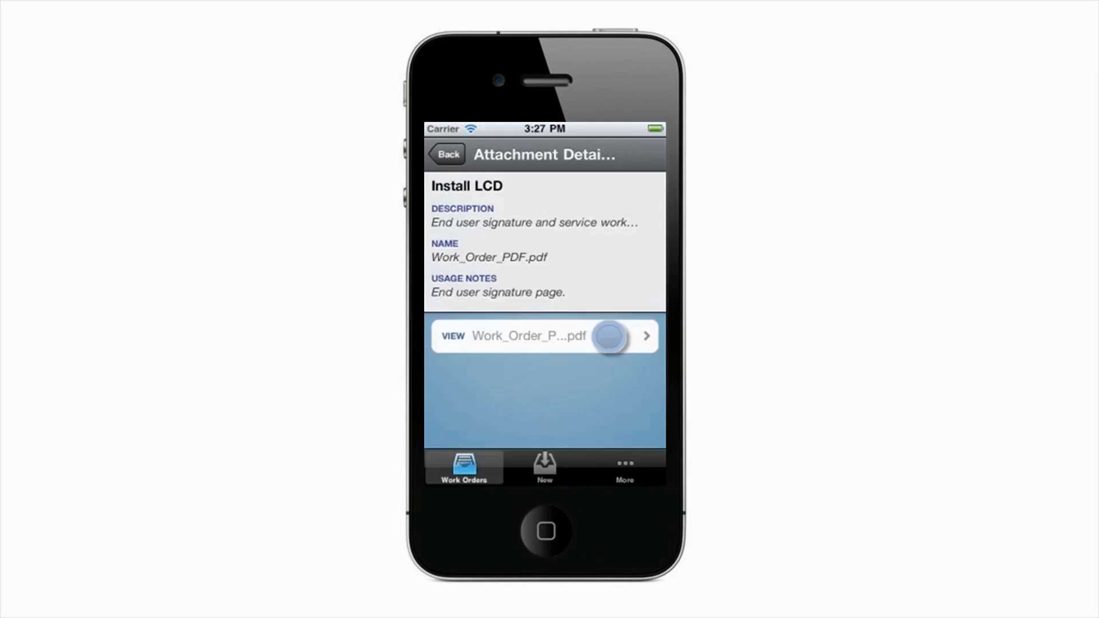
{"action": "left_click", "coordinate": [545, 335]}
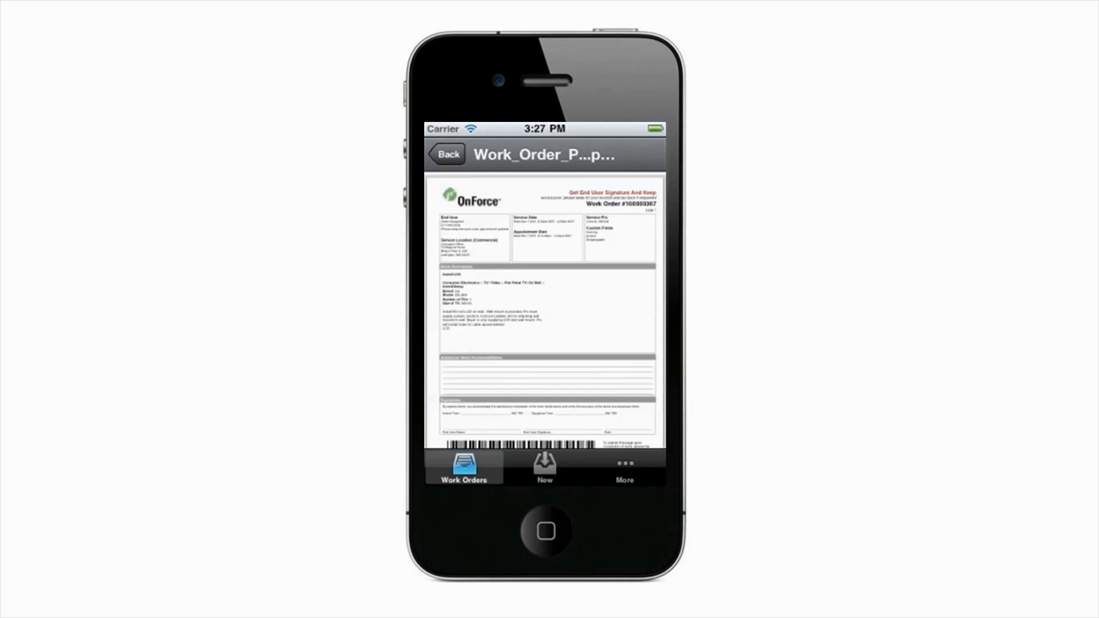